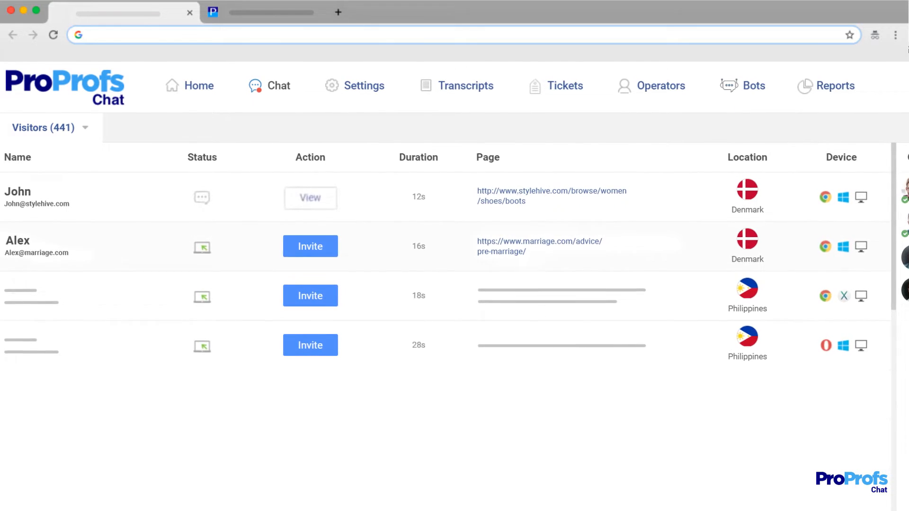
Step: Switch the browser from the ProProfs Chat visitor list to the Magento admin sign-in page
click(311, 198)
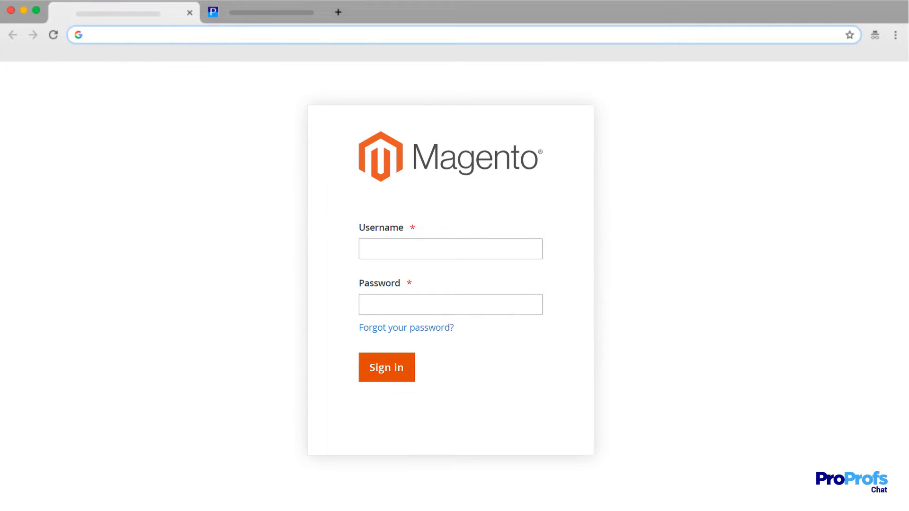
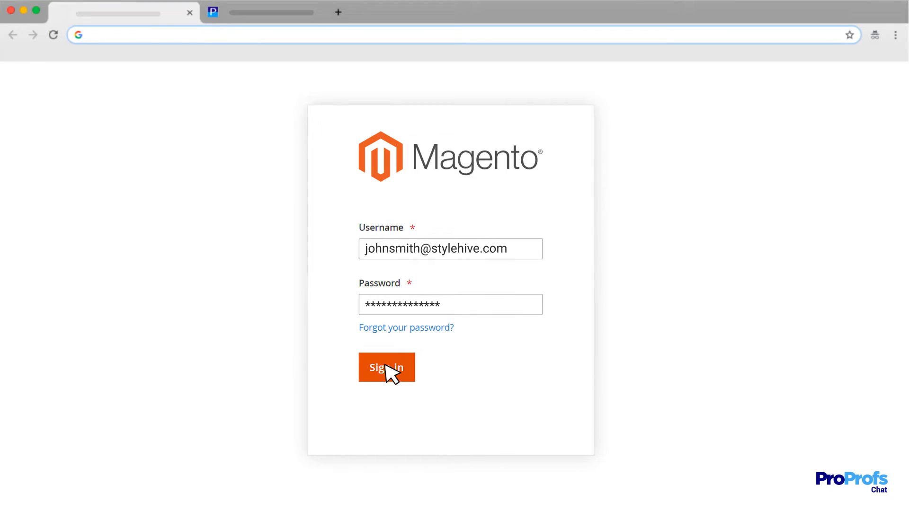
click(386, 367)
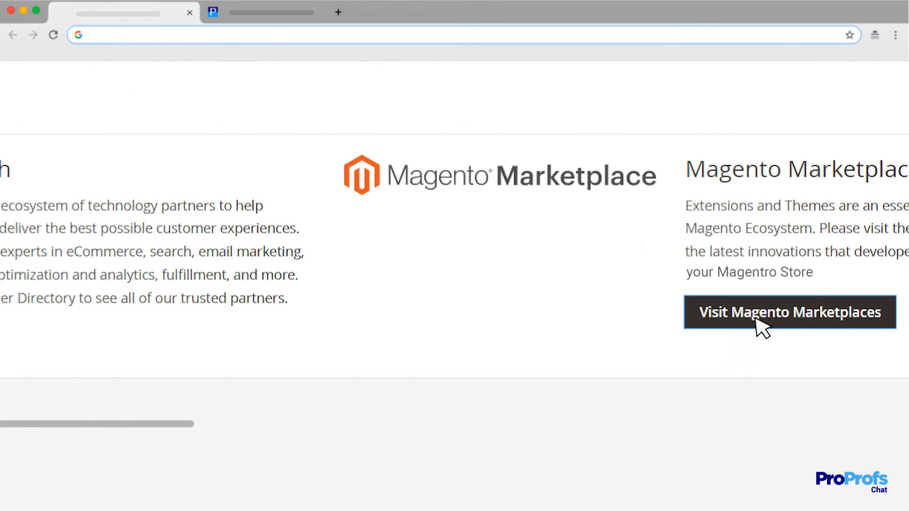
Step: Visit Magento Marketplace and reach the ProProfs Chat extension welcome page
click(789, 311)
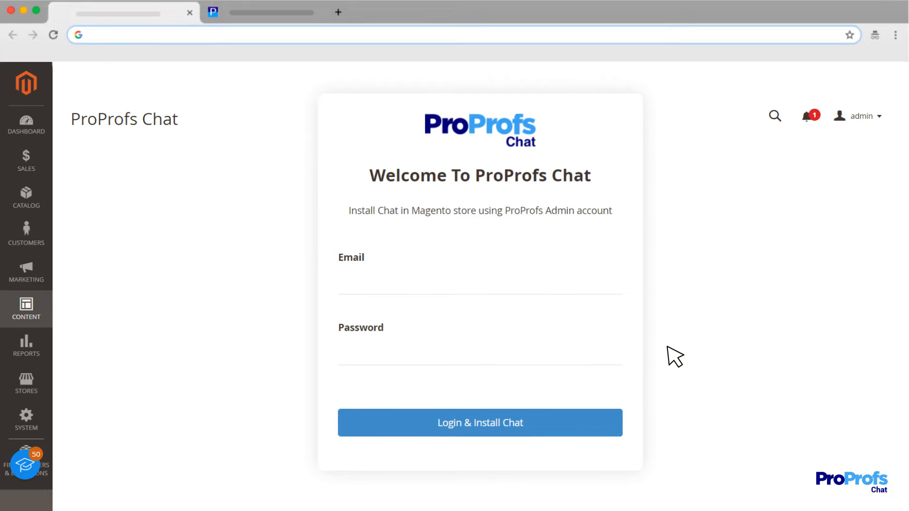
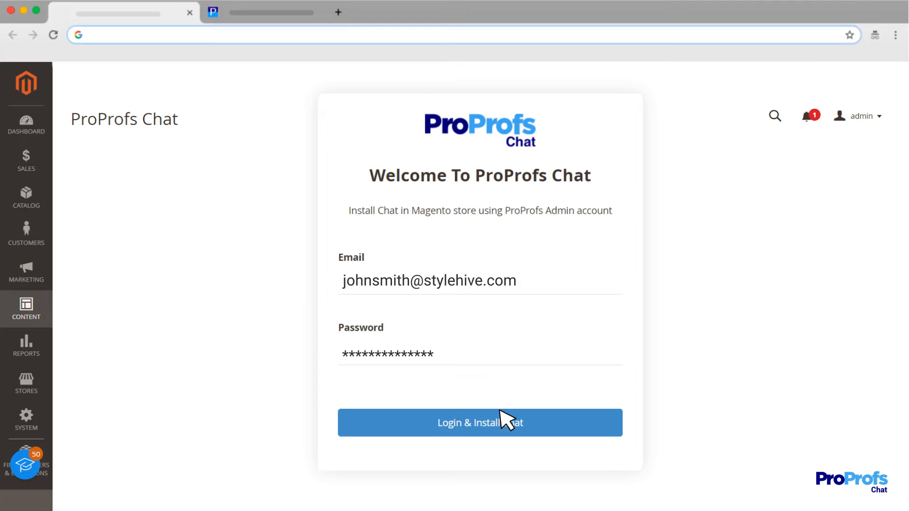
click(480, 422)
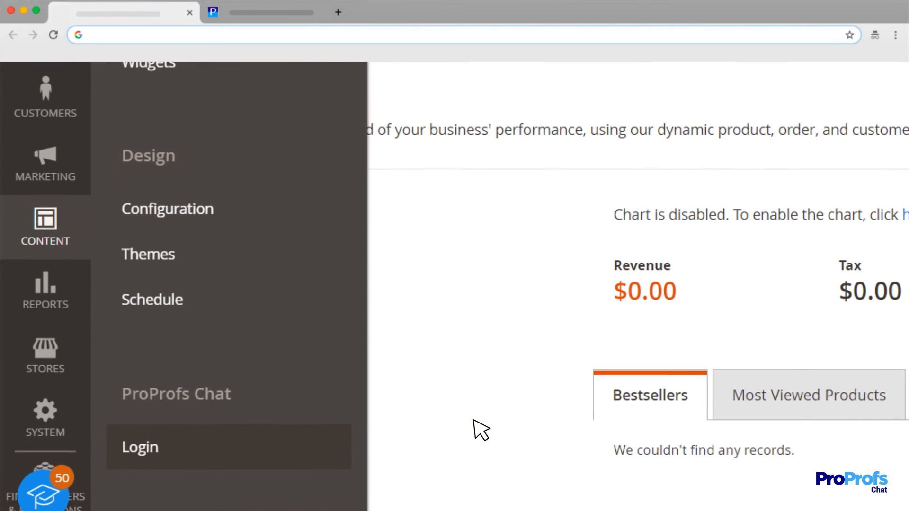
Step: Locate ProProfs Chat > Login under the Content menu of the admin sidebar
click(45, 226)
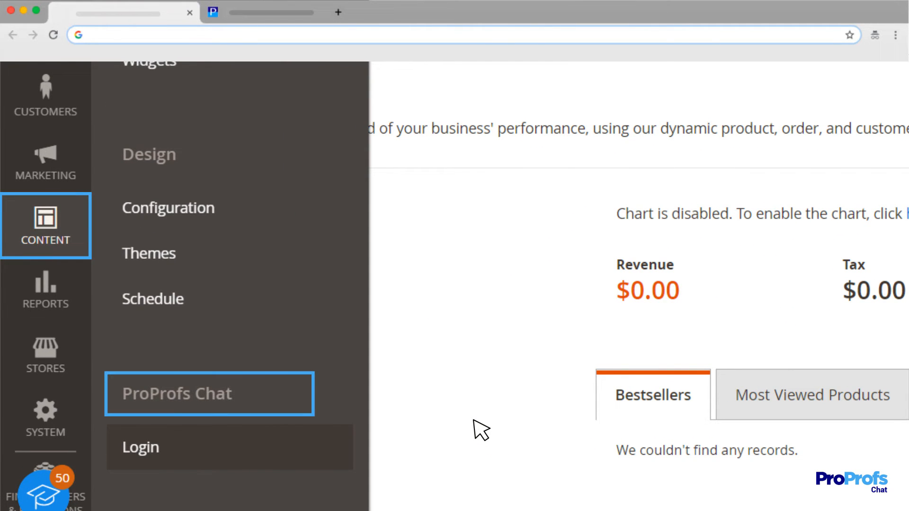
click(208, 394)
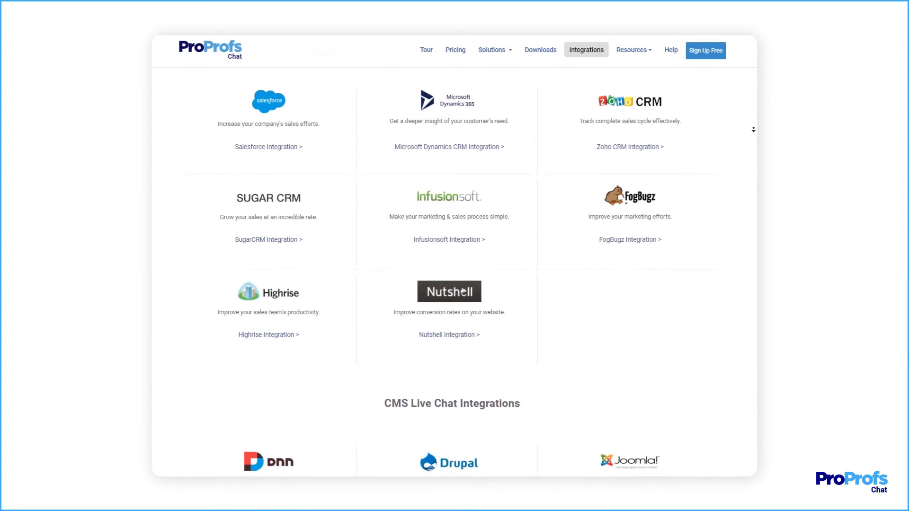
Step: Browse to CMS Live Chat Integrations and start creating a new ProProfs account
scroll(down, 3)
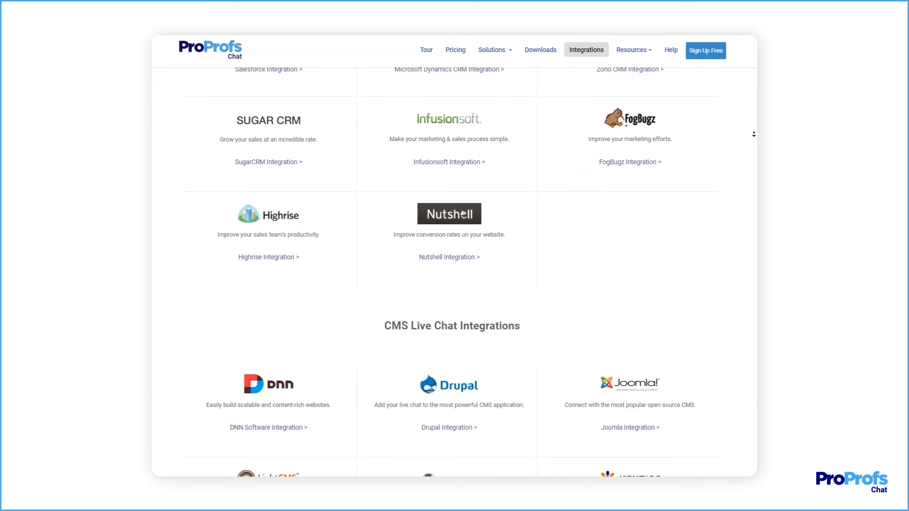
click(705, 50)
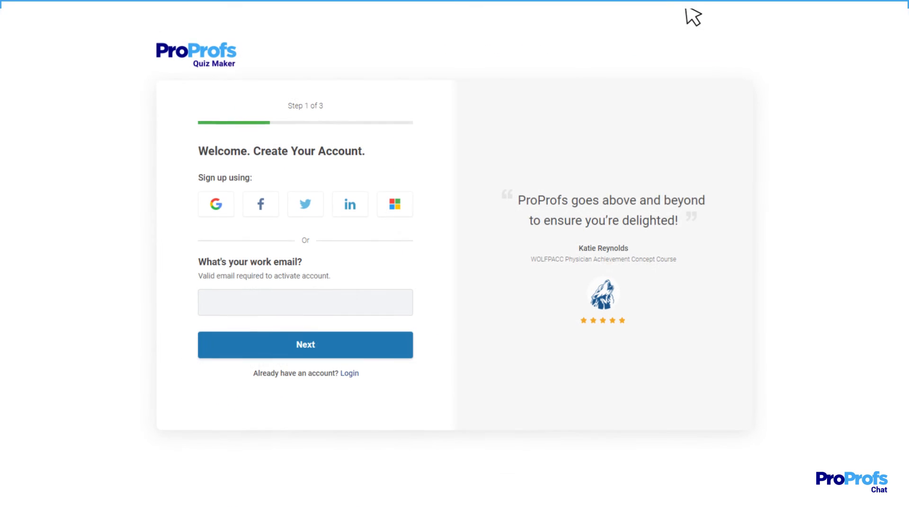